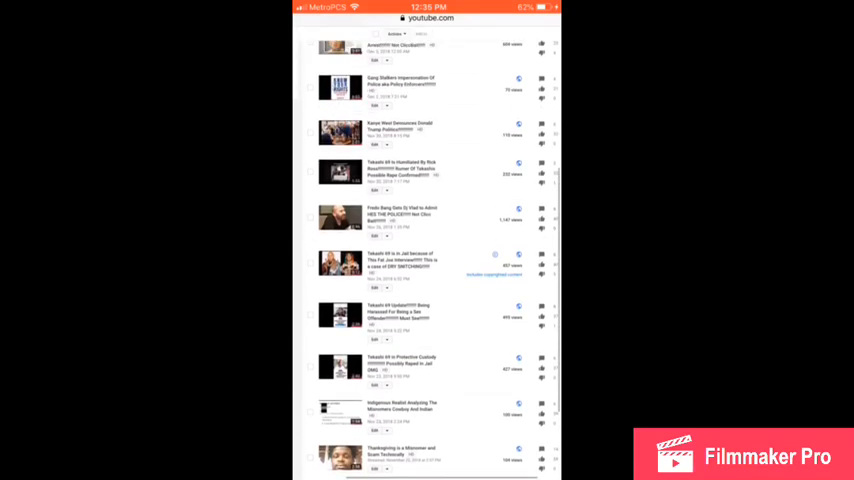
scroll(down, 3)
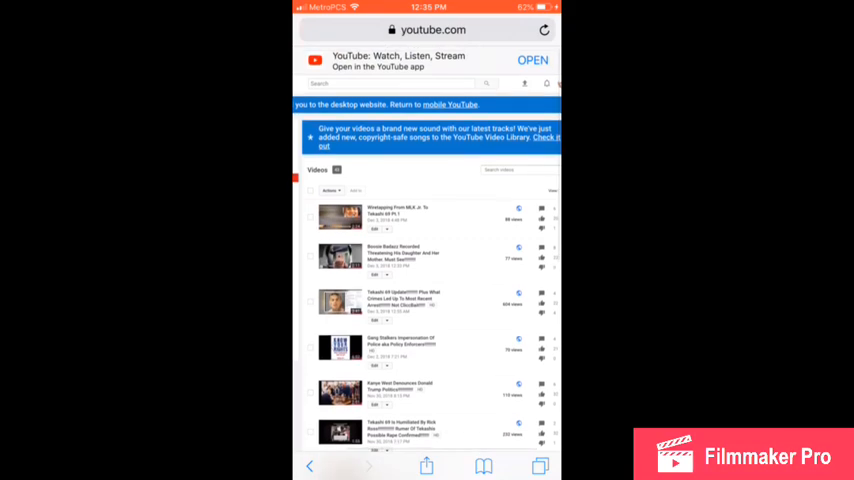
scroll(down, 3)
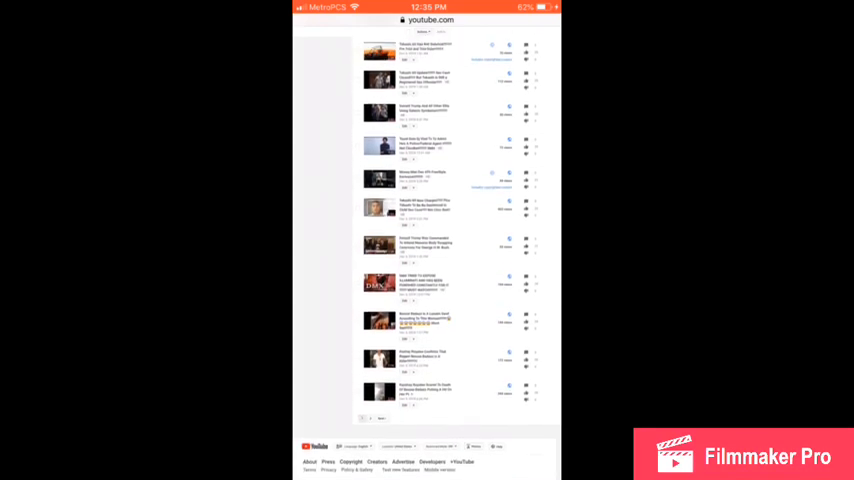
scroll(down, 3)
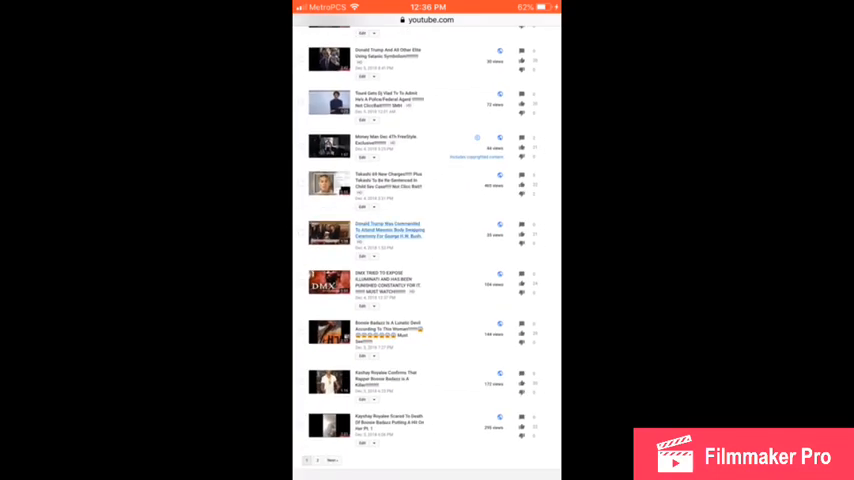
scroll(down, 3)
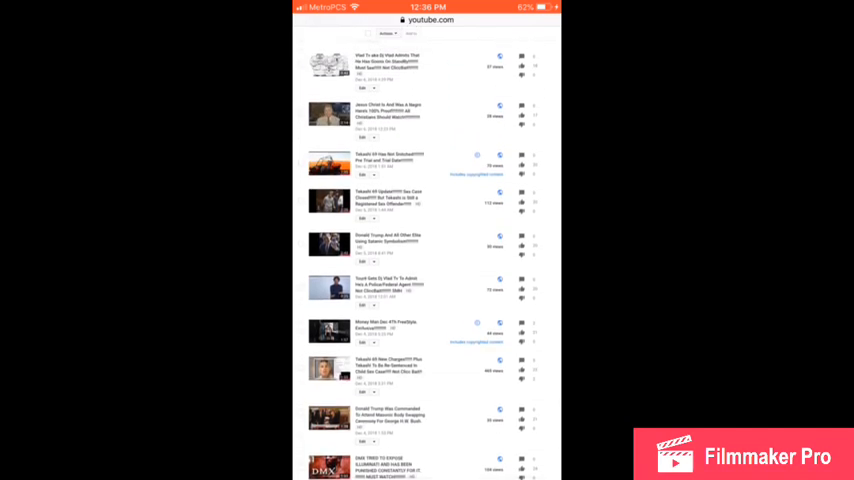
scroll(down, 3)
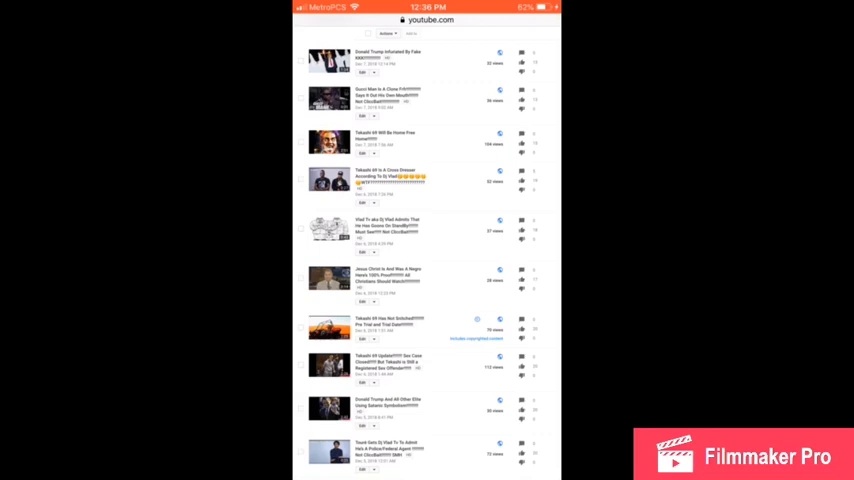
scroll(down, 3)
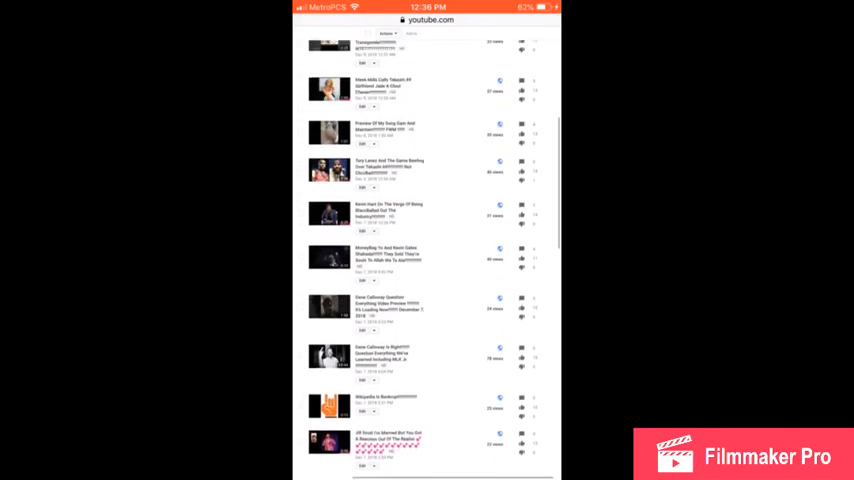